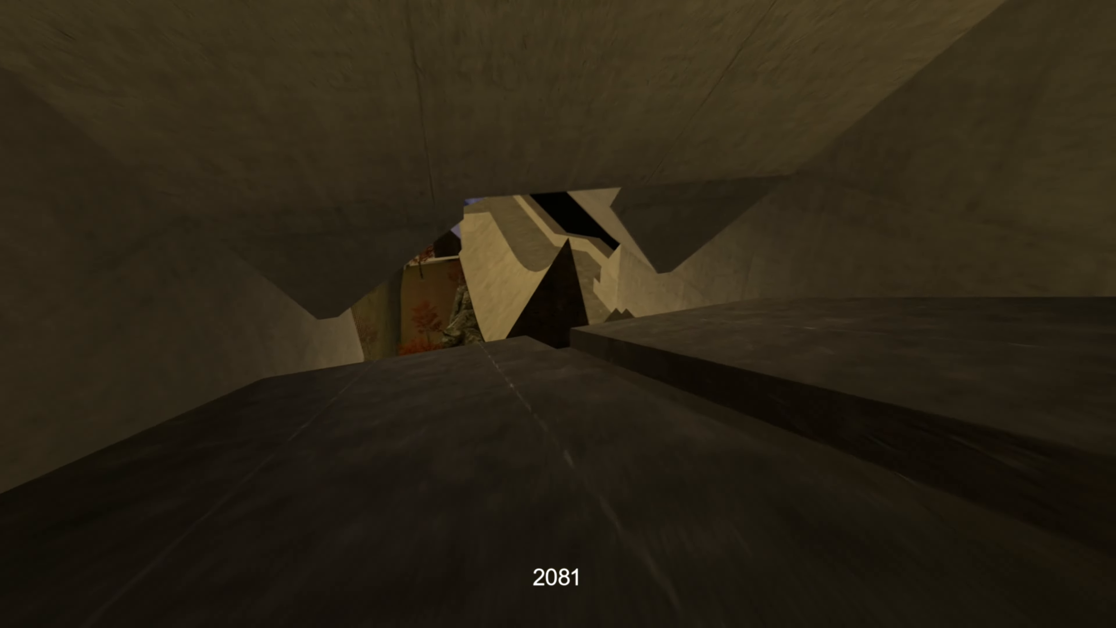
{"action": "mouse_move", "coordinate": [558, 314]}
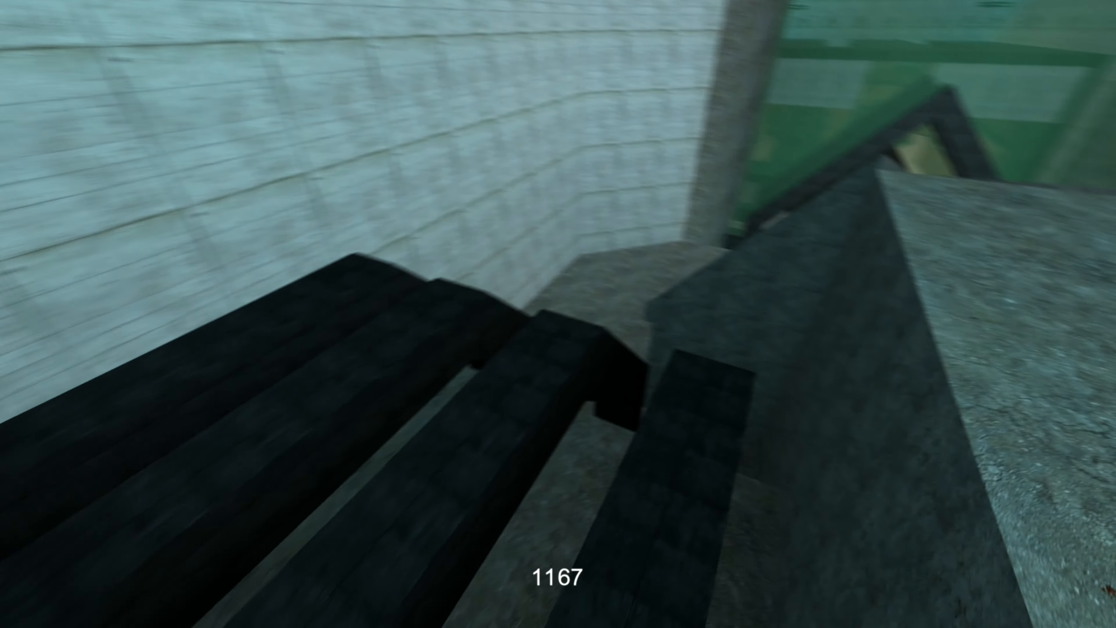
{"action": "mouse_move", "coordinate": [558, 314]}
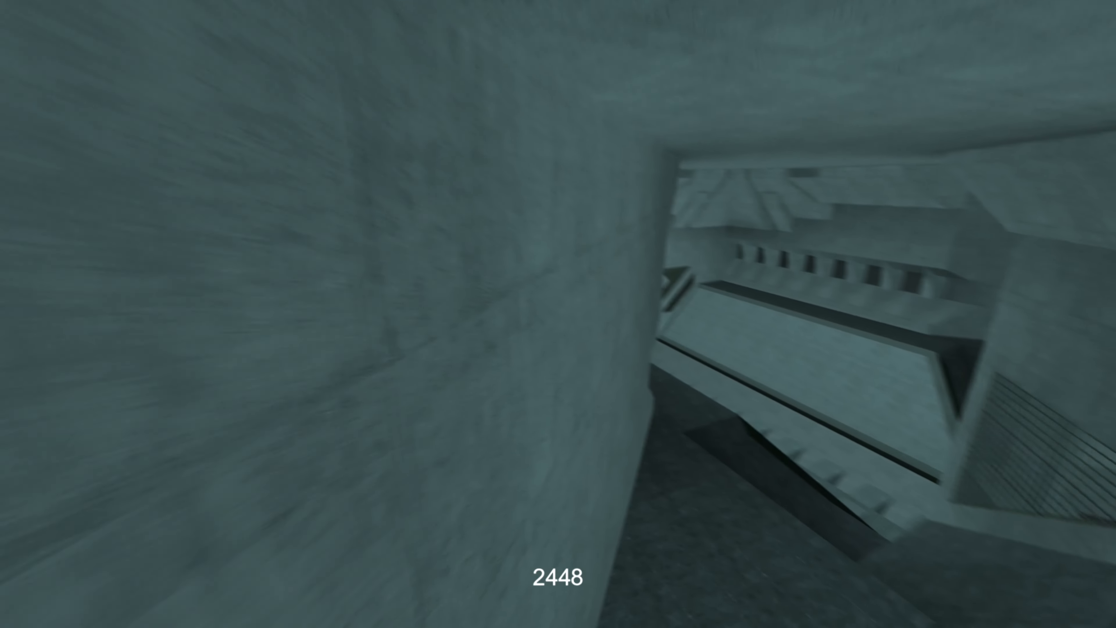
{"action": "mouse_move", "coordinate": [558, 314]}
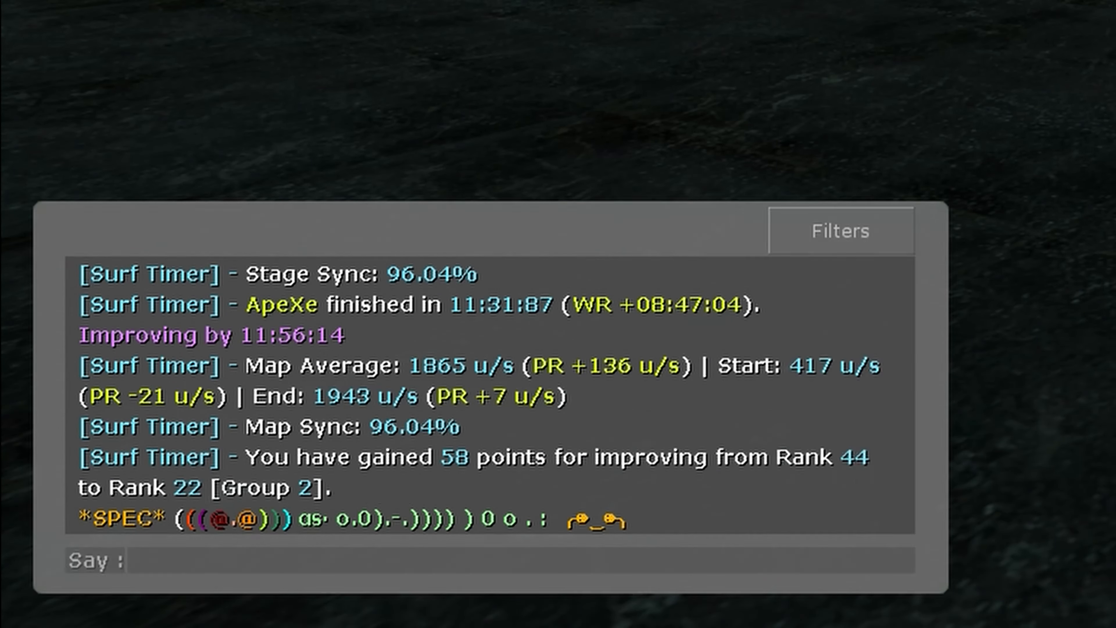
{"action": "type", "text": "whay"}
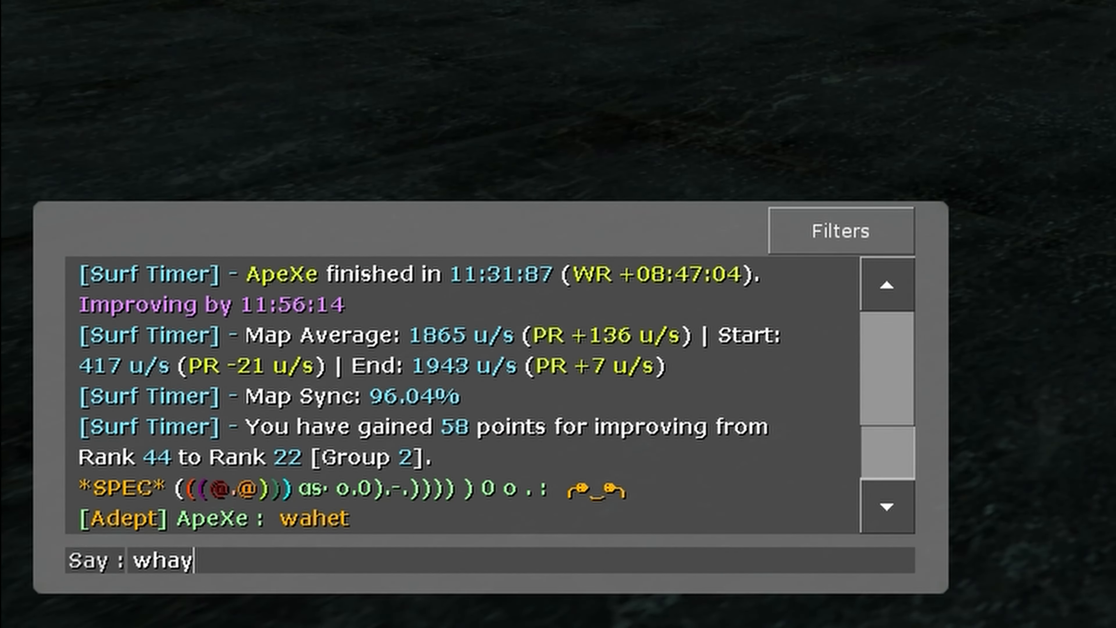